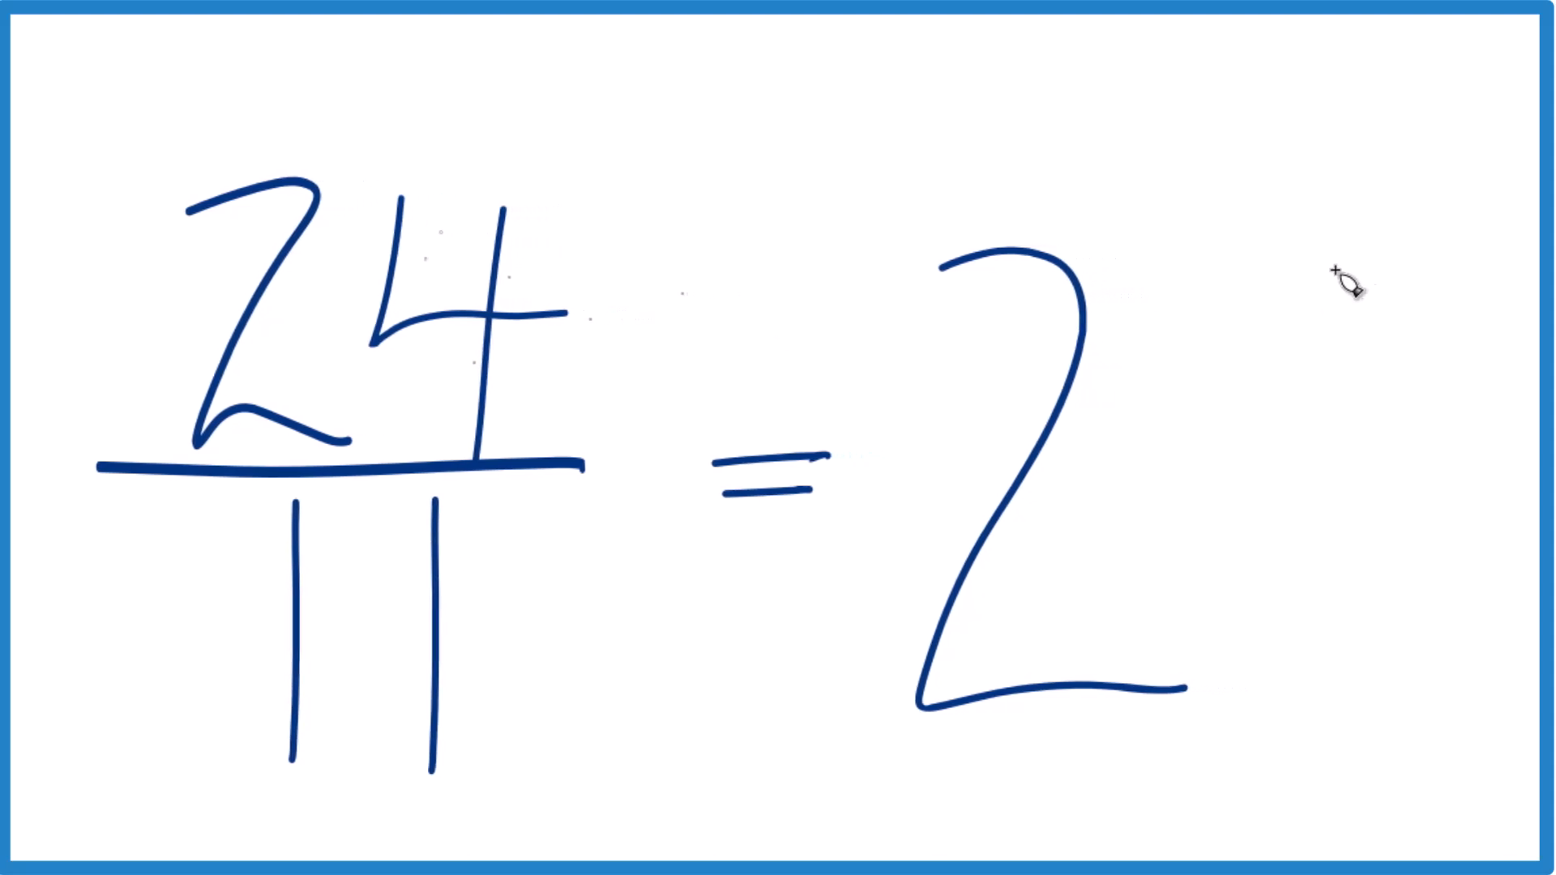
Write a small numerator 2 to the upper right of the whole number 2
drag(1290, 277, 1389, 477)
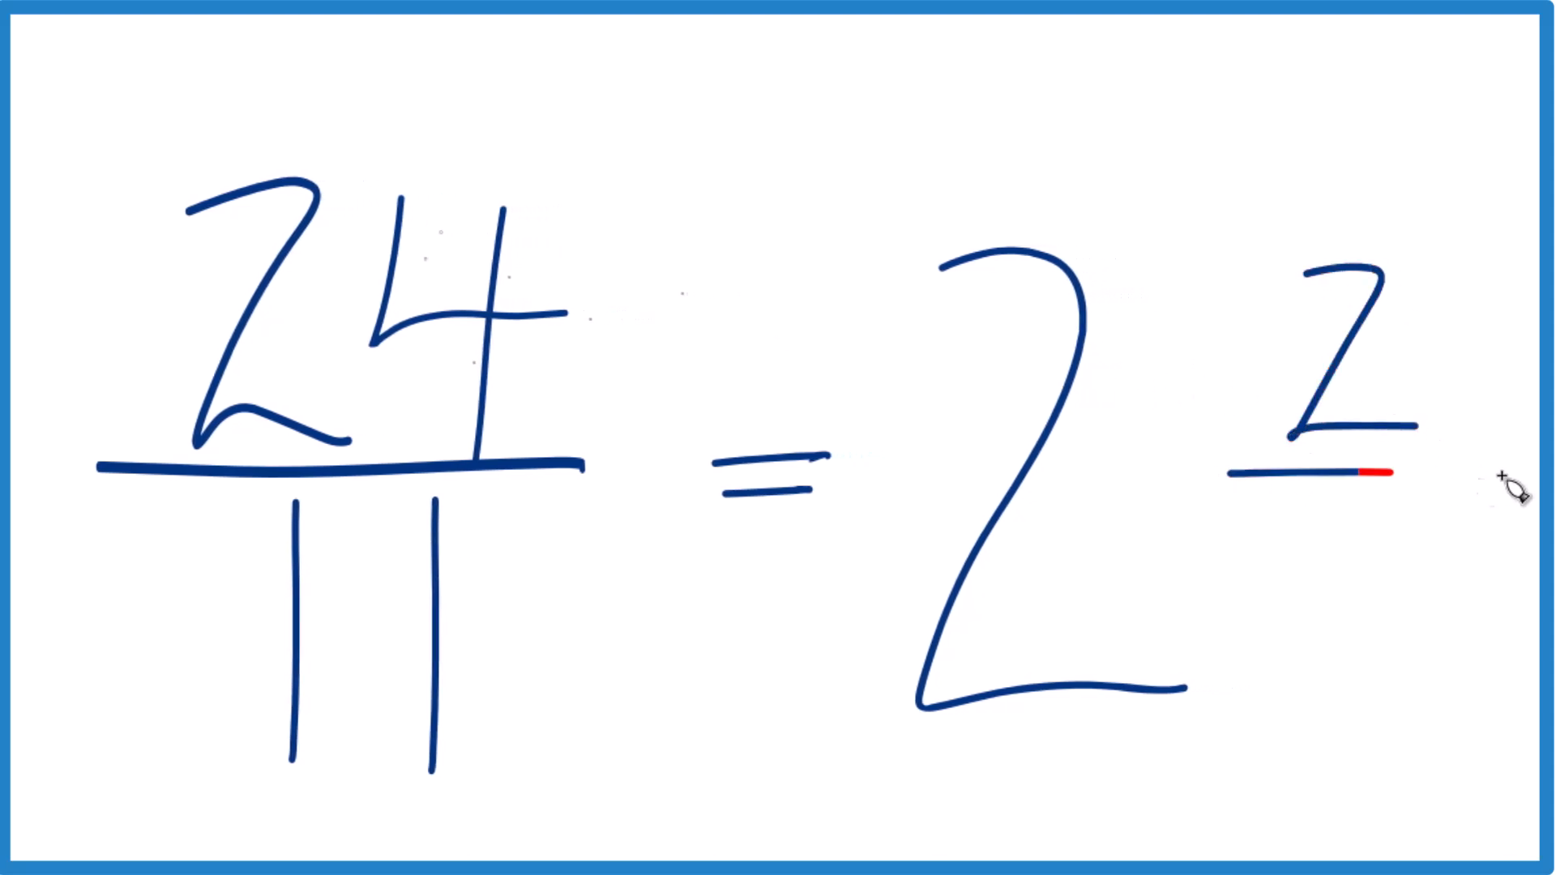